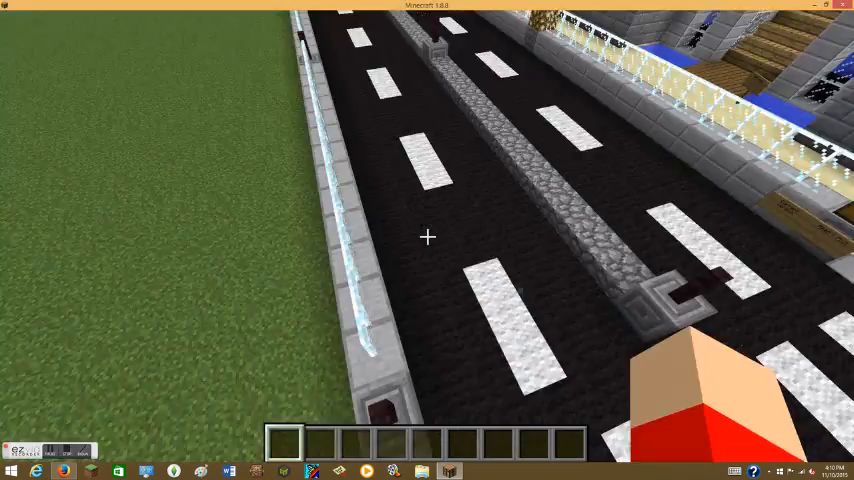
{"action": "mouse_move", "coordinate": [428, 236]}
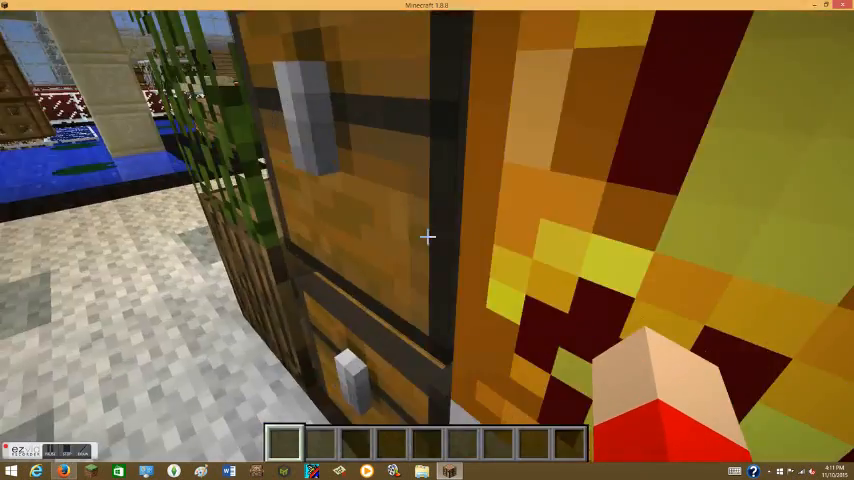
Check the chest's contents and find it empty.
{"action": "right_click", "coordinate": [428, 238]}
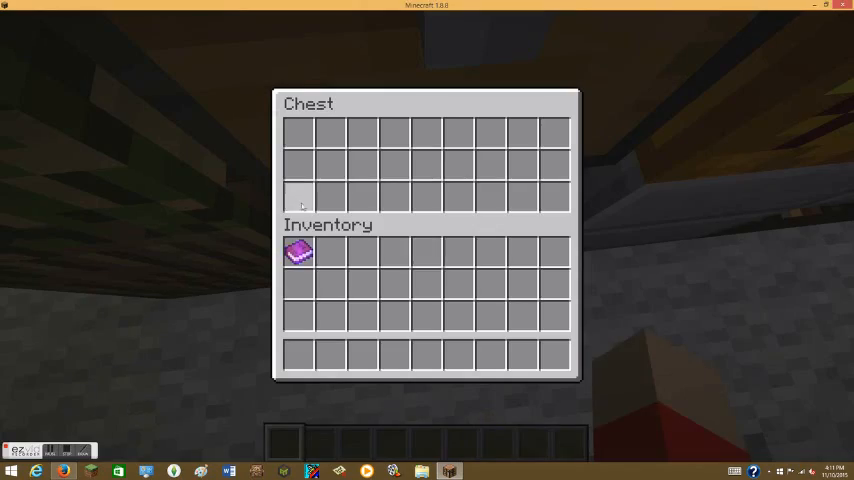
{"action": "key", "text": "Escape"}
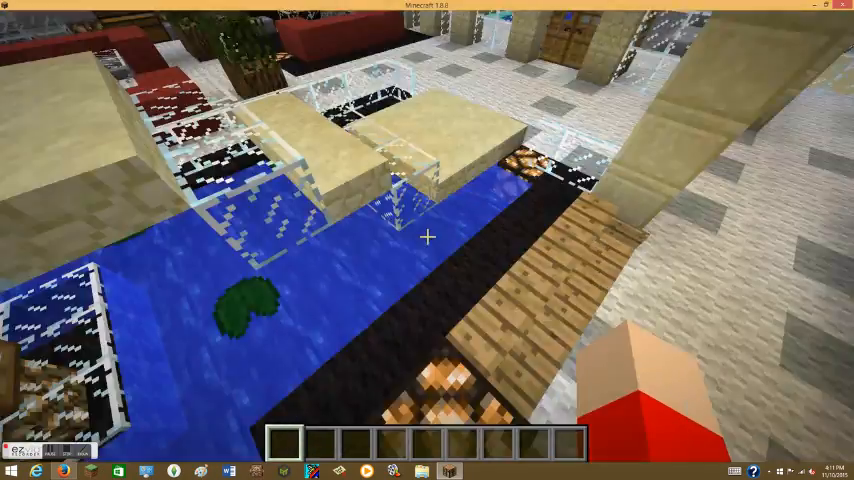
{"action": "mouse_move", "coordinate": [428, 236]}
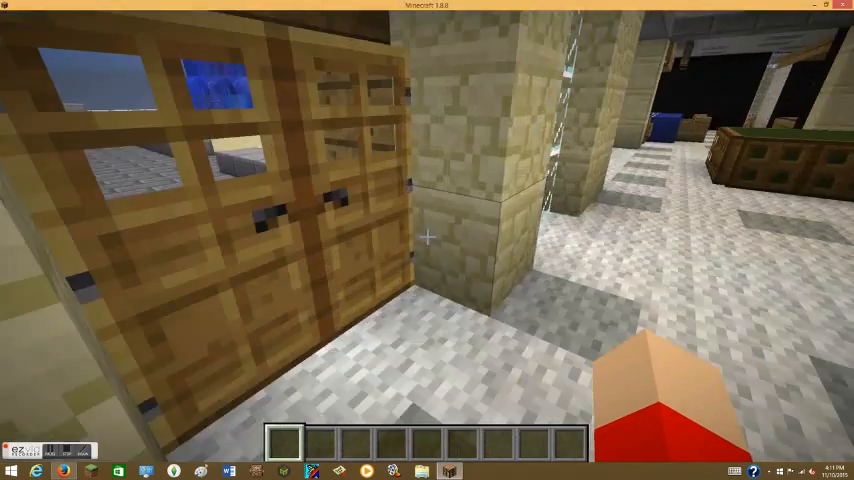
{"action": "mouse_move", "coordinate": [428, 240]}
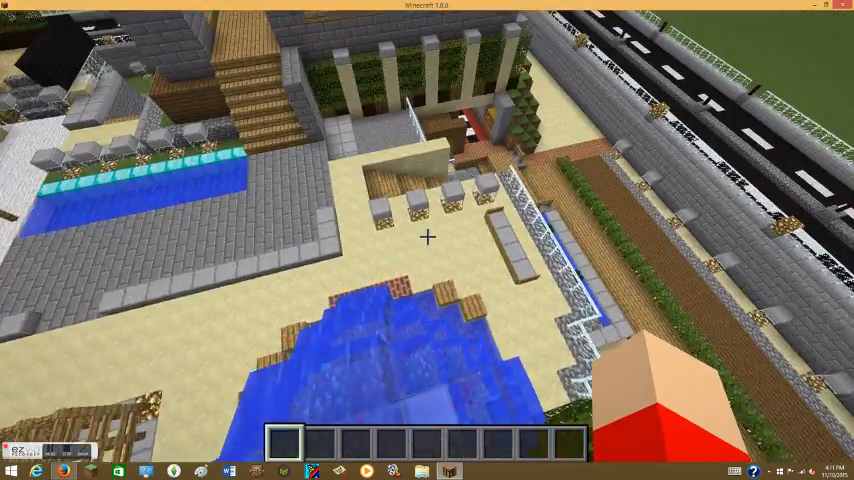
{"action": "mouse_move", "coordinate": [428, 240]}
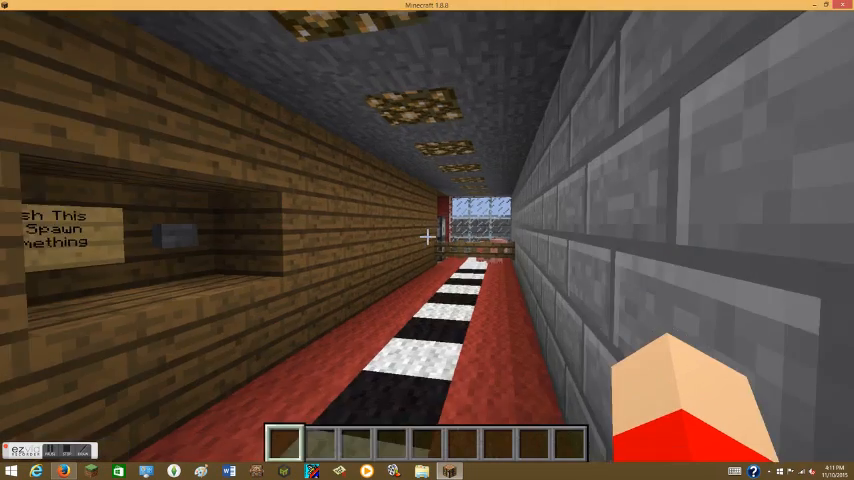
{"action": "mouse_move", "coordinate": [428, 236]}
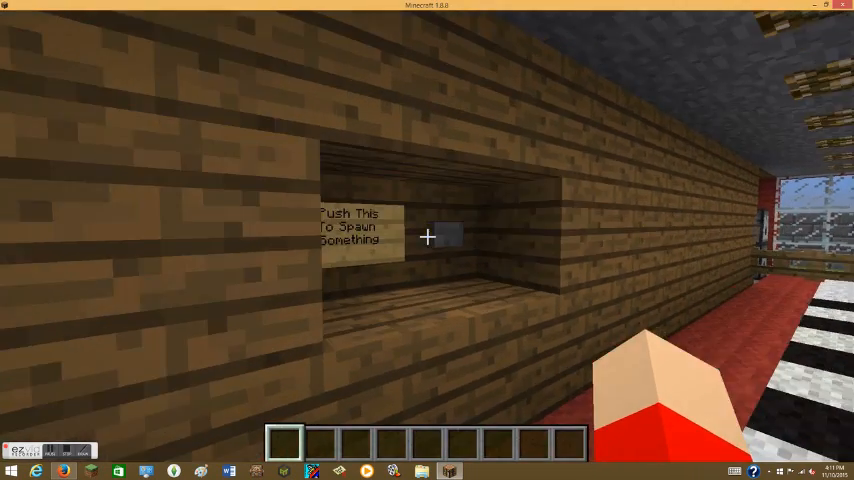
Push the 'Push This To Spawn Something' button in the corridor.
{"action": "right_click", "coordinate": [428, 236]}
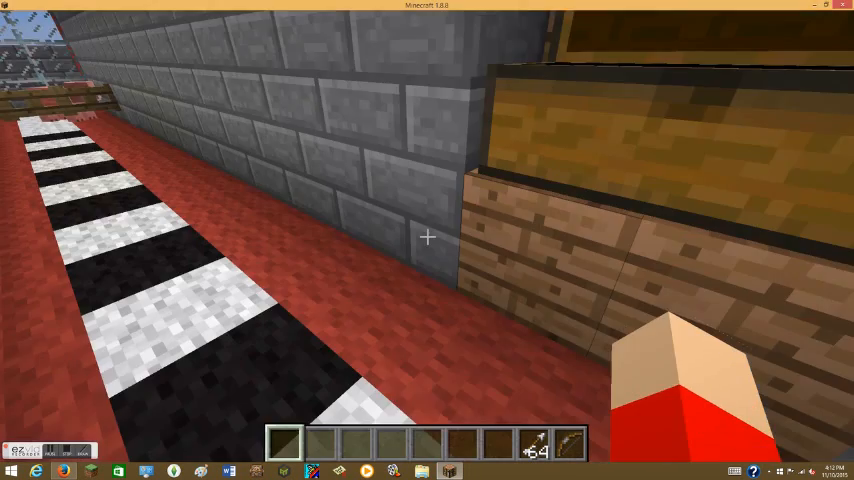
{"action": "mouse_move", "coordinate": [428, 240]}
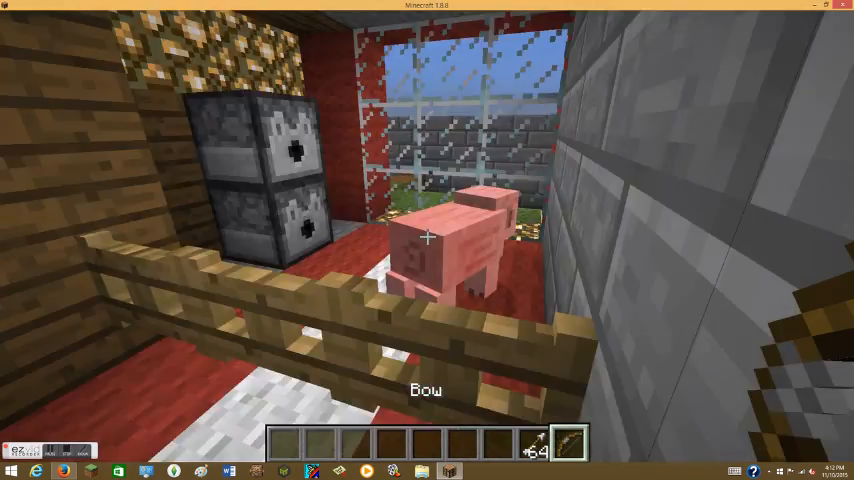
{"action": "mouse_move", "coordinate": [428, 236]}
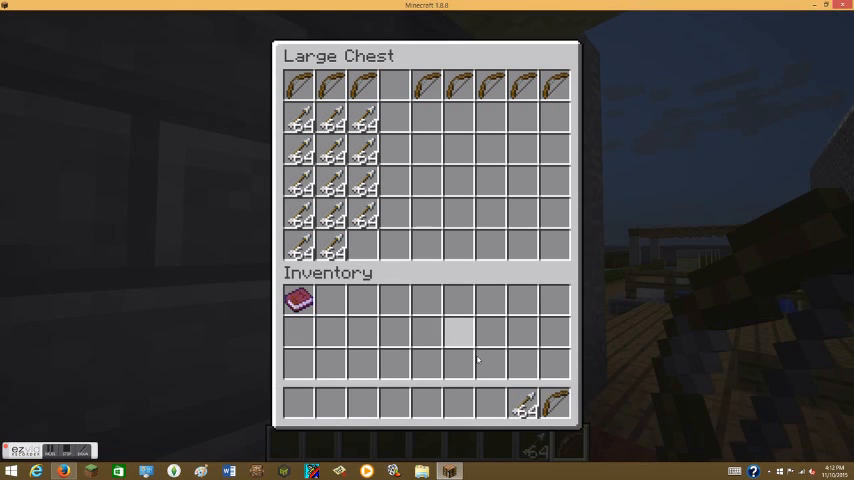
{"action": "mouse_move", "coordinate": [524, 410]}
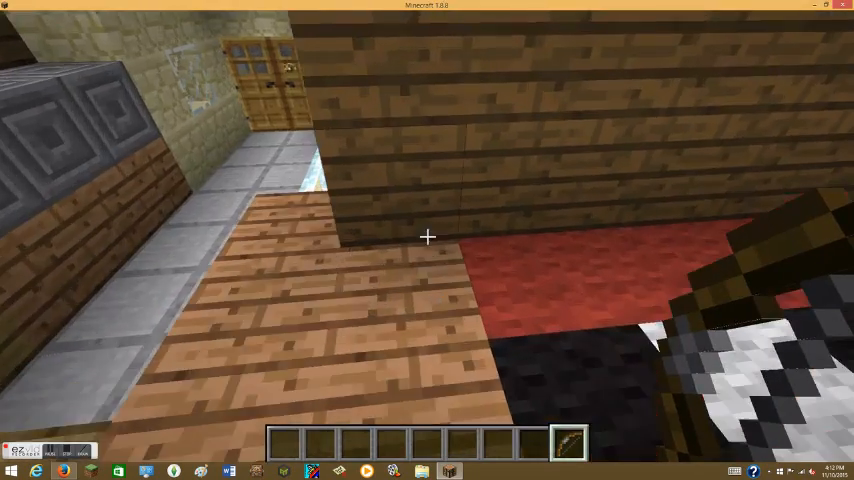
{"action": "mouse_move", "coordinate": [428, 236]}
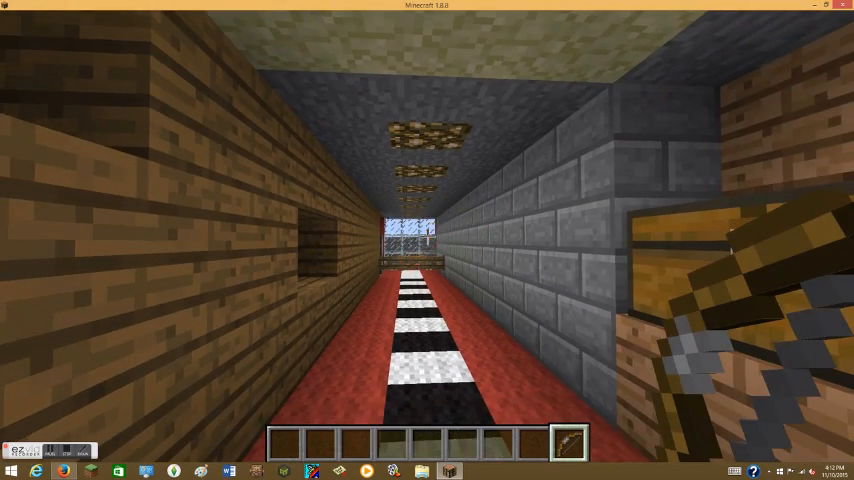
{"action": "mouse_move", "coordinate": [428, 240]}
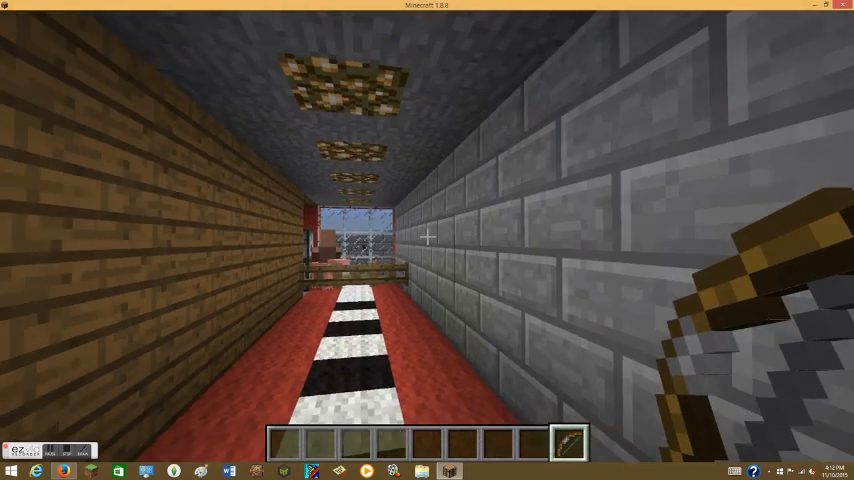
{"action": "mouse_move", "coordinate": [428, 236]}
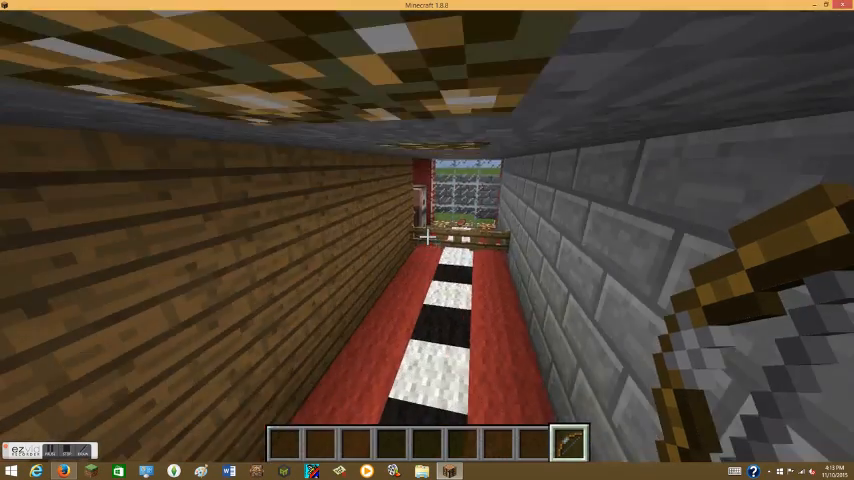
Search the creative inventory for 'di', take the diamond sword, and recheck the bow chest.
{"action": "key", "text": "e"}
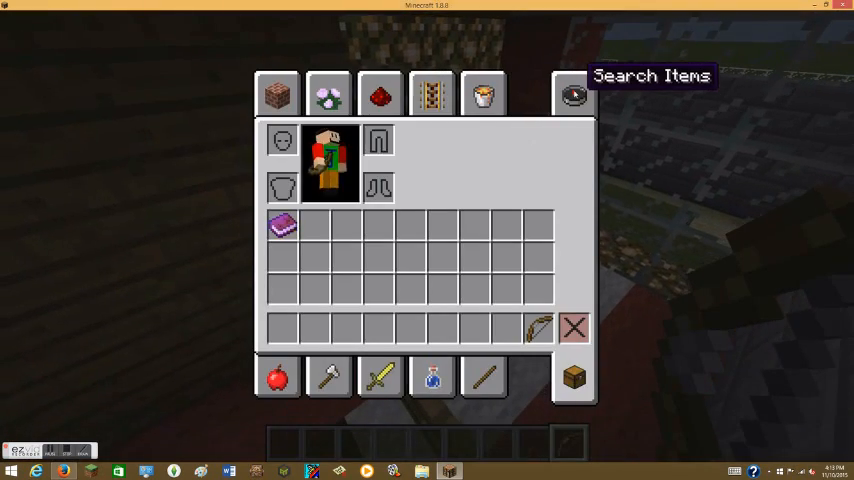
{"action": "type", "text": "di"}
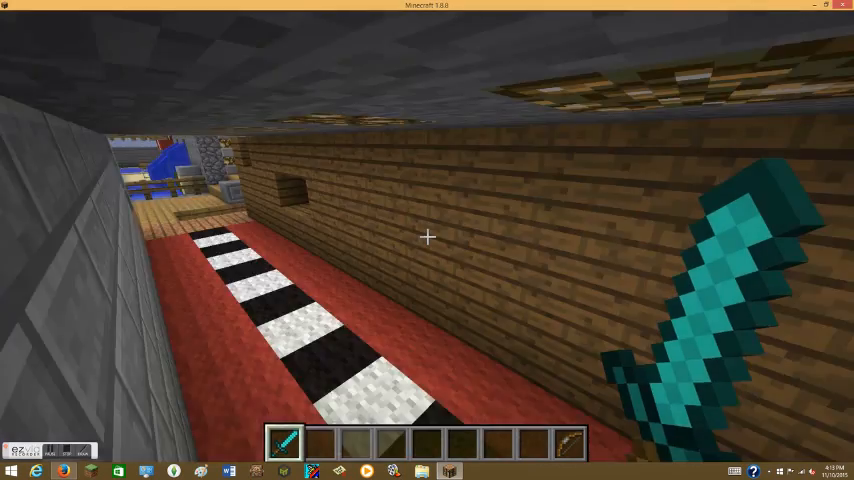
{"action": "key", "text": "e"}
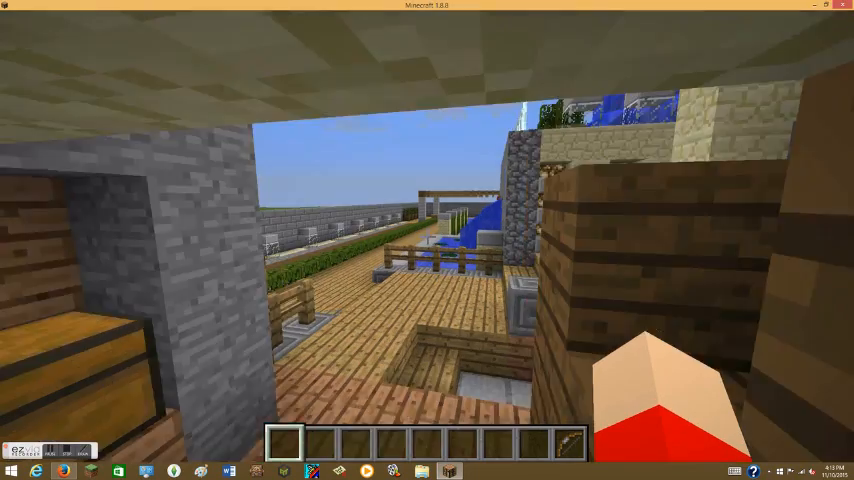
{"action": "mouse_move", "coordinate": [428, 240]}
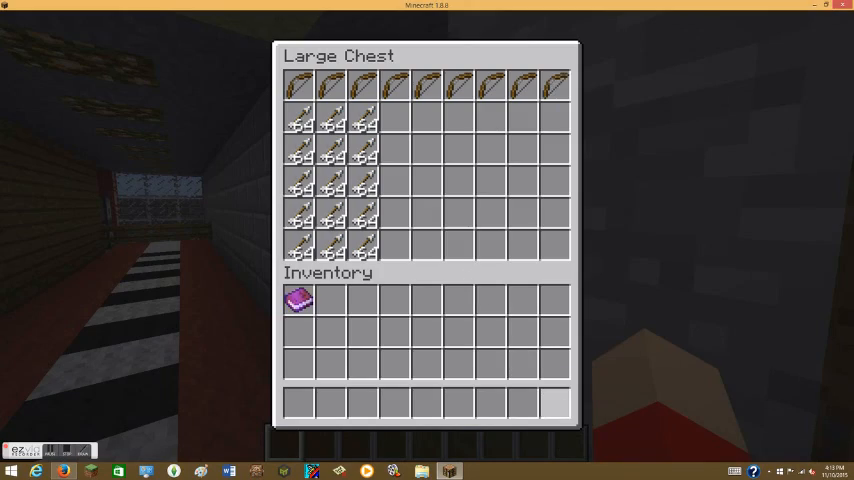
{"action": "key", "text": "Escape"}
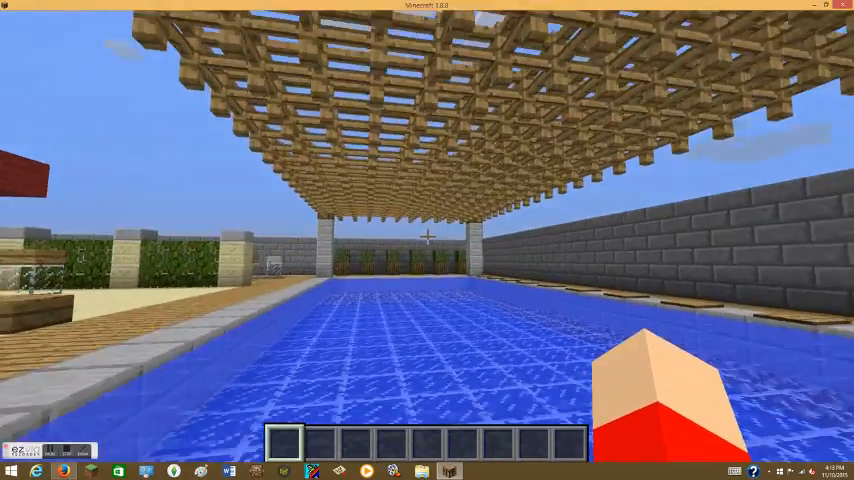
{"action": "mouse_move", "coordinate": [428, 240]}
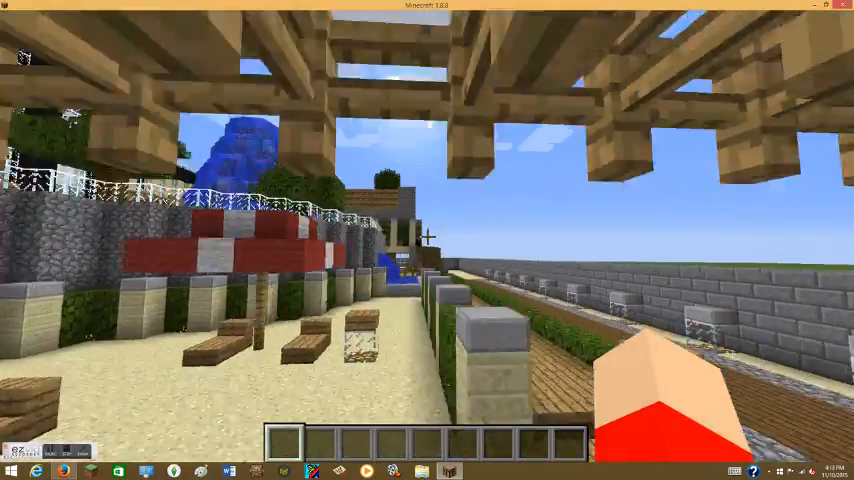
{"action": "mouse_move", "coordinate": [428, 240]}
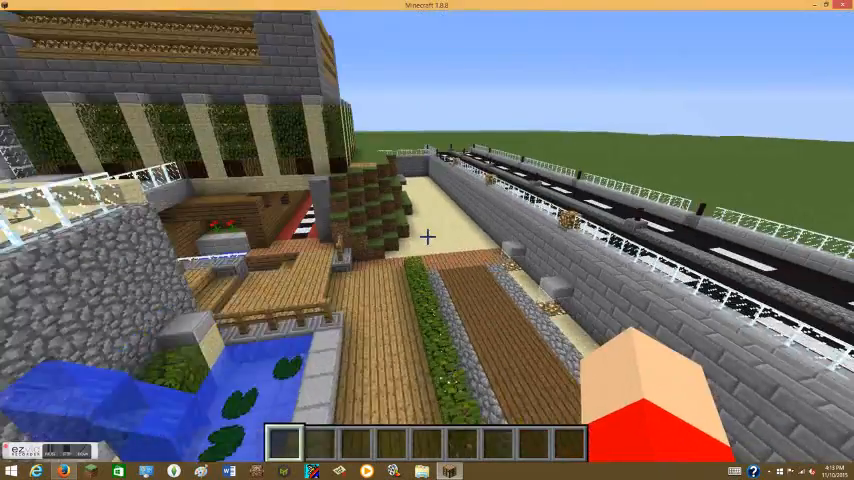
{"action": "mouse_move", "coordinate": [428, 236]}
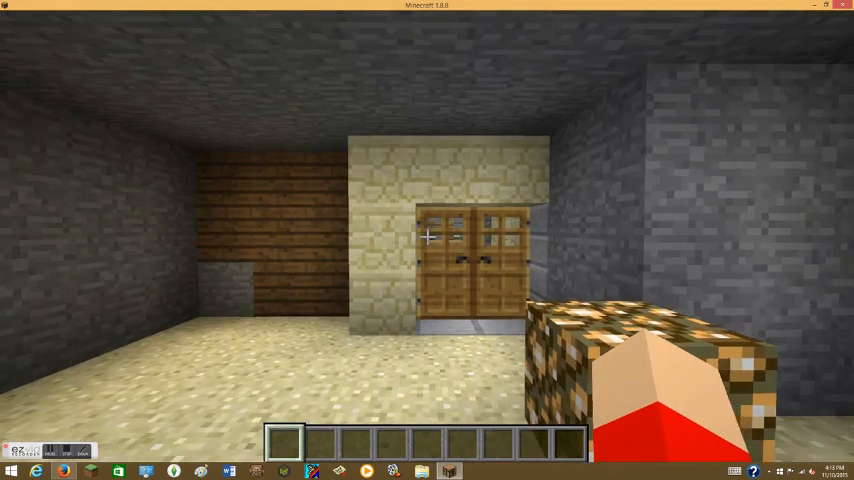
{"action": "mouse_move", "coordinate": [428, 236]}
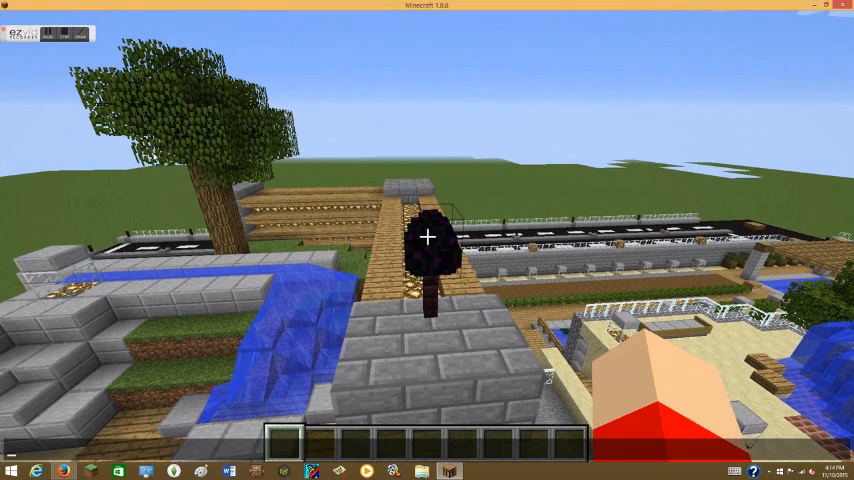
Run /give @p minecraft:dragon_egg, replacing the autocompleted diamond pickaxe with the egg.
{"action": "type", "text": "/giv"}
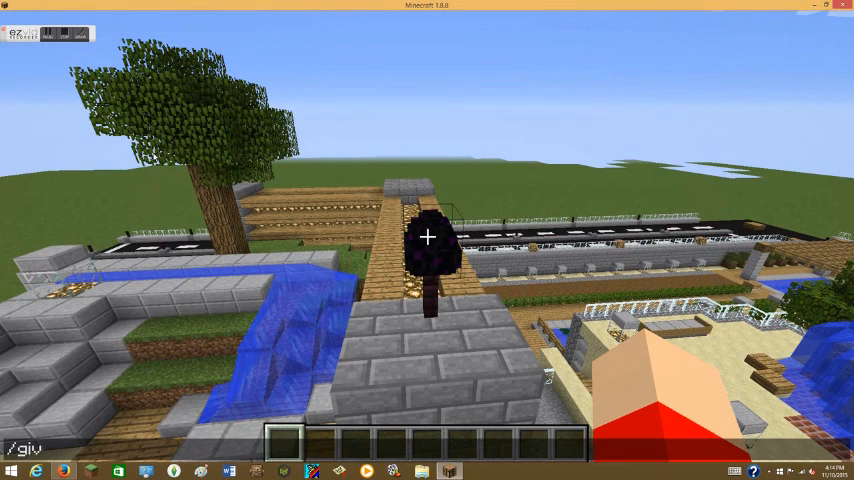
{"action": "type", "text": "e"}
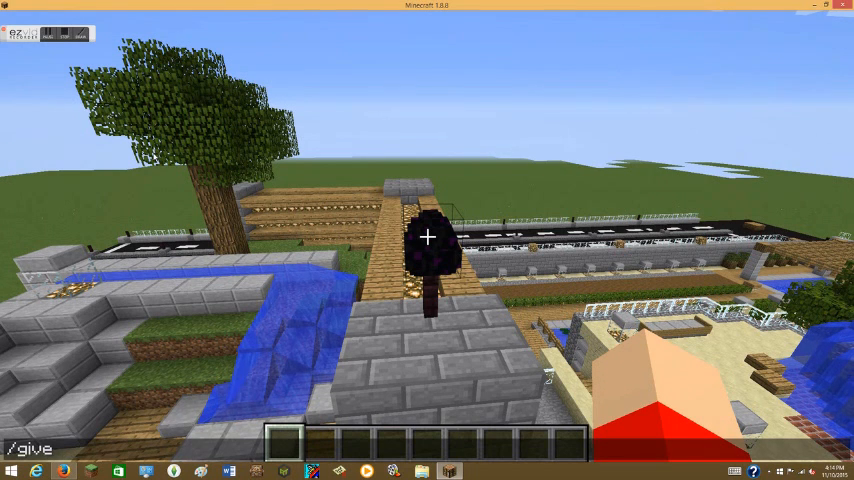
{"action": "type", "text": "#"}
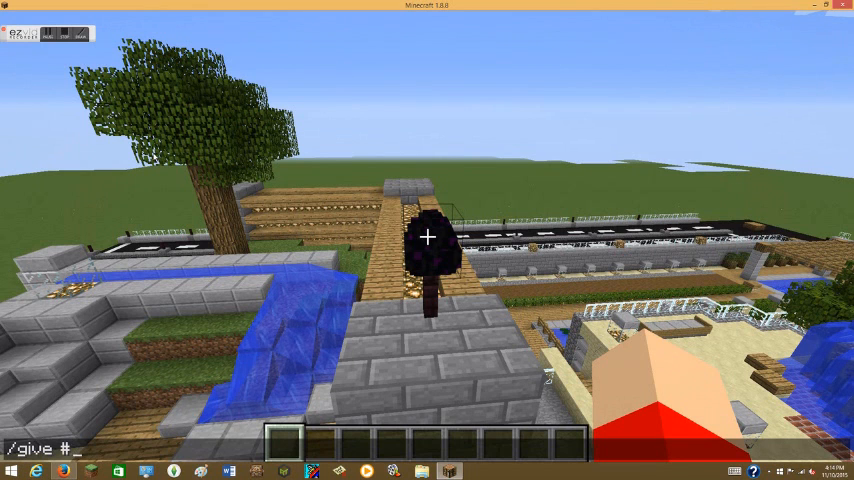
{"action": "type", "text": "@p minecraft:ghast"}
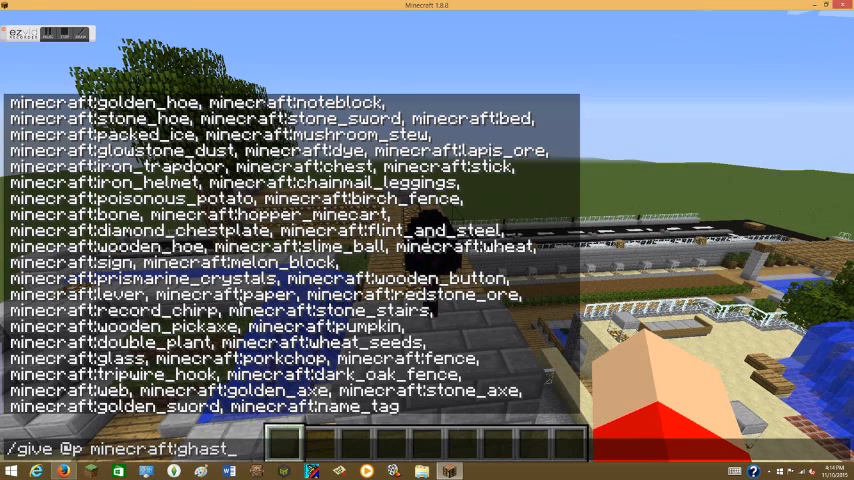
{"action": "key", "text": "backspace"}
{"action": "type", "text": "diamond_pickaxe"}
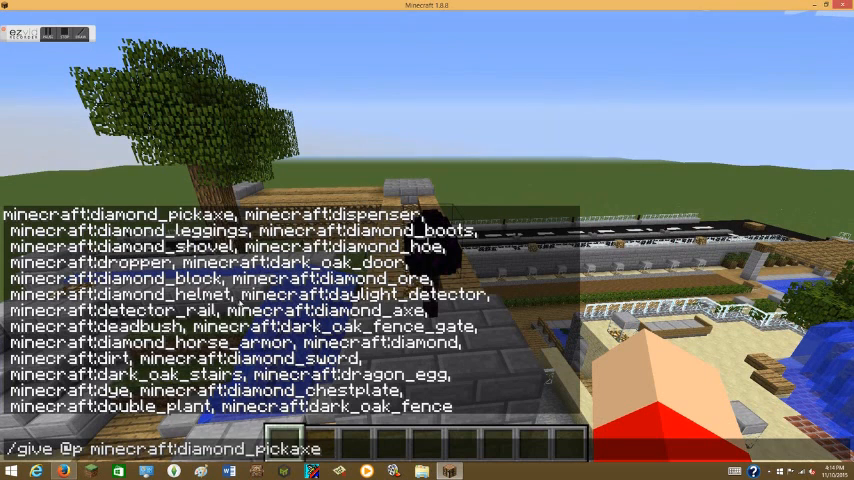
{"action": "key", "text": "BackSpace"}
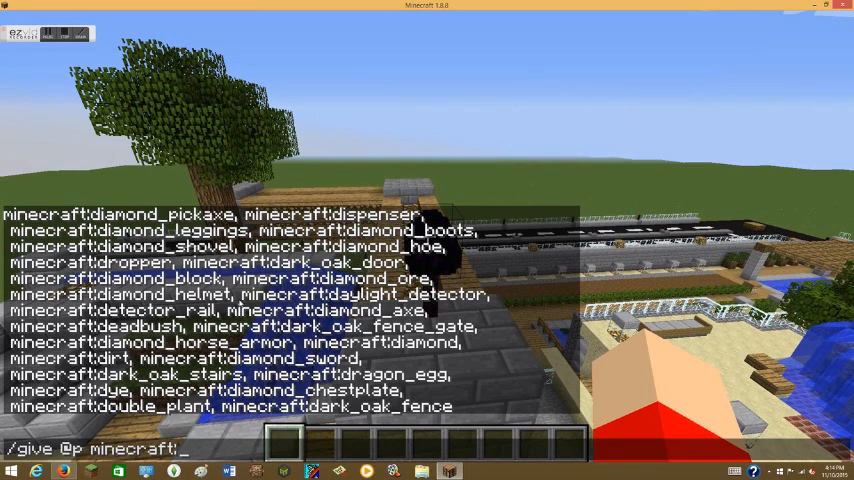
{"action": "type", "text": "dragon_egg"}
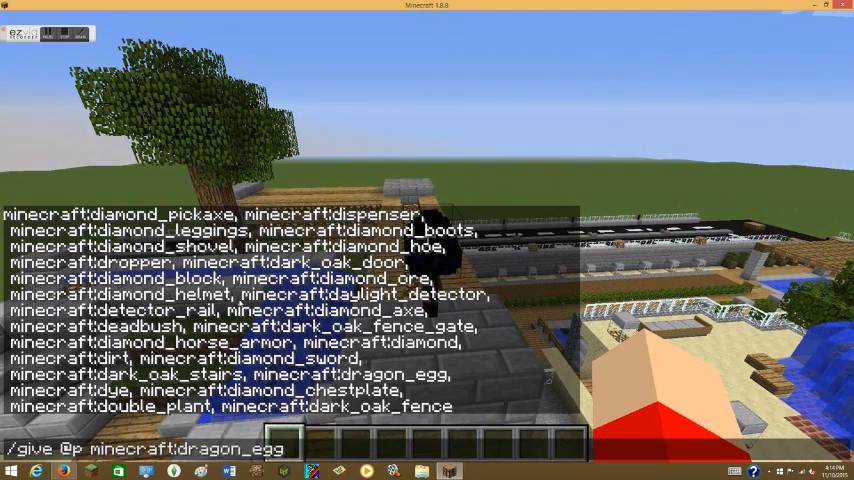
{"action": "key", "text": "enter"}
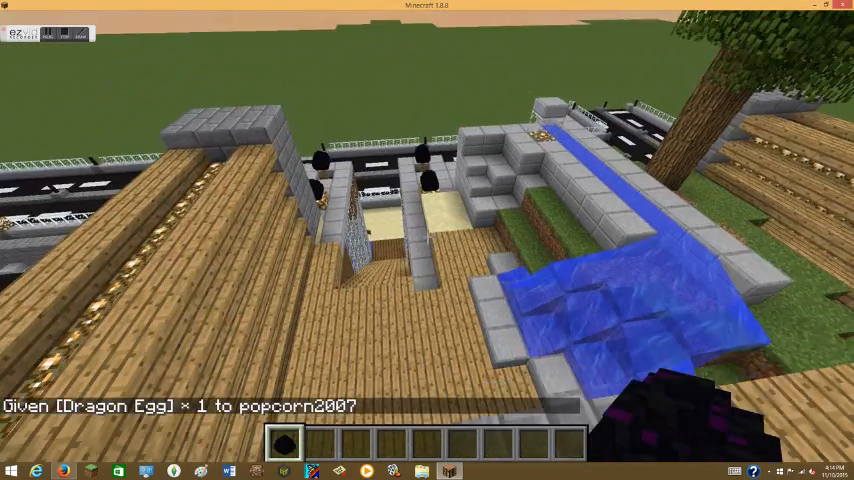
Glance at the inventory before flying around the grounds.
{"action": "key", "text": "e"}
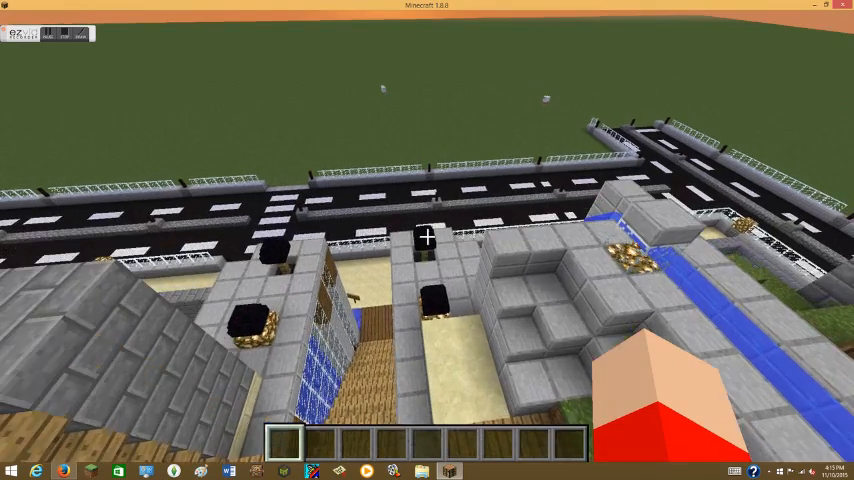
{"action": "mouse_move", "coordinate": [428, 240]}
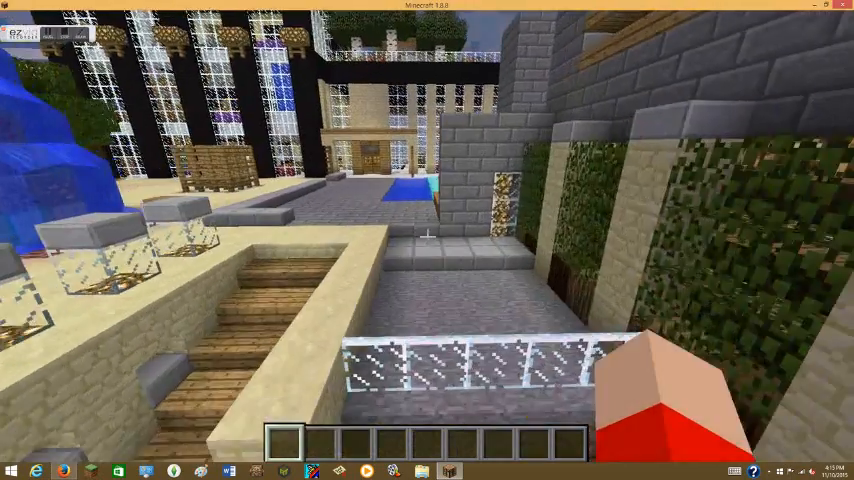
{"action": "mouse_move", "coordinate": [428, 240]}
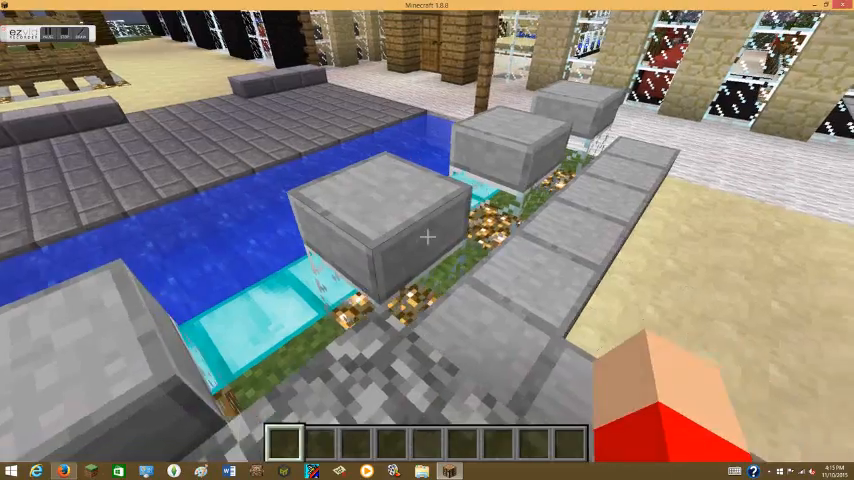
{"action": "mouse_move", "coordinate": [428, 240]}
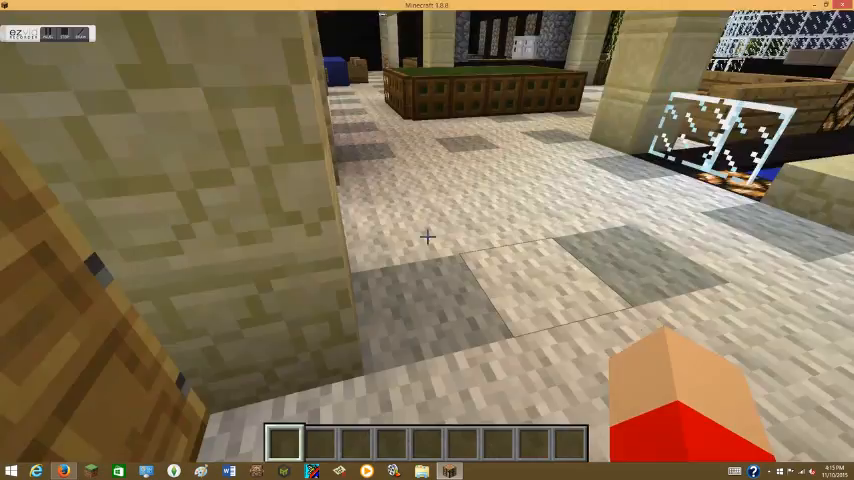
{"action": "mouse_move", "coordinate": [428, 240]}
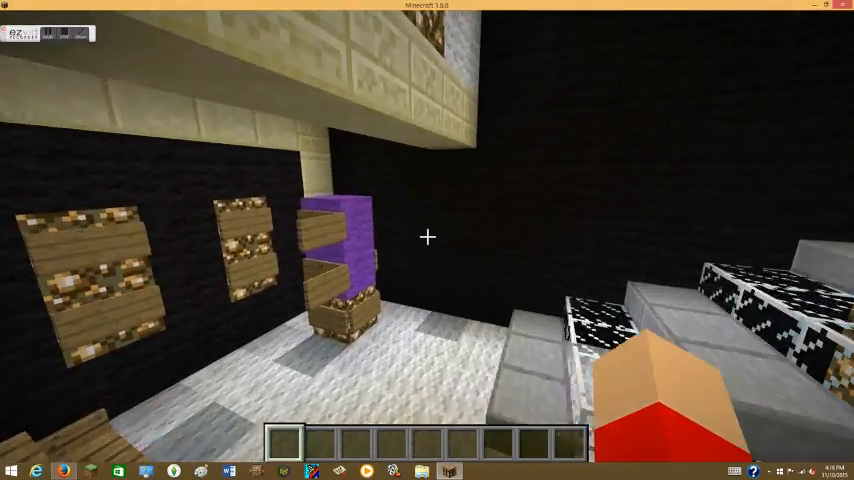
{"action": "mouse_move", "coordinate": [428, 240]}
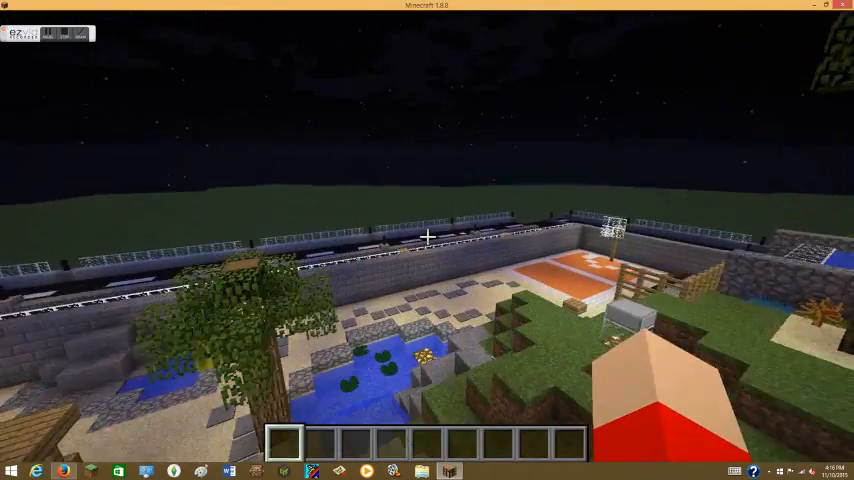
{"action": "mouse_move", "coordinate": [428, 240]}
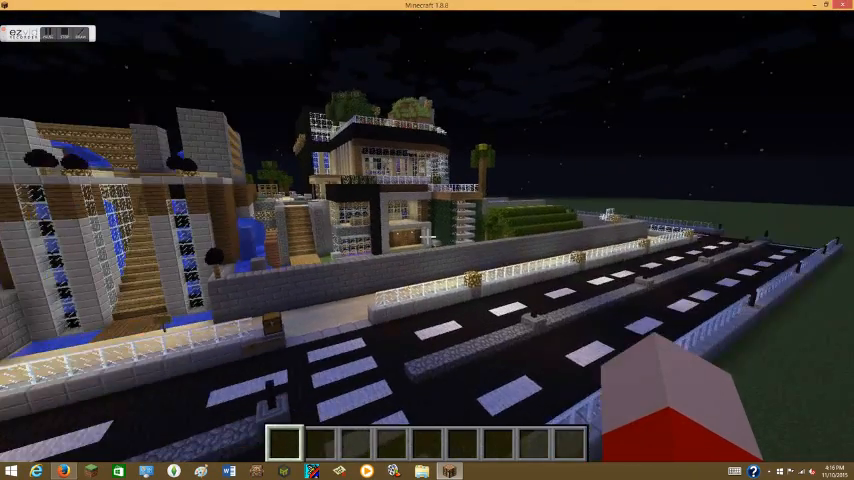
{"action": "mouse_move", "coordinate": [428, 240]}
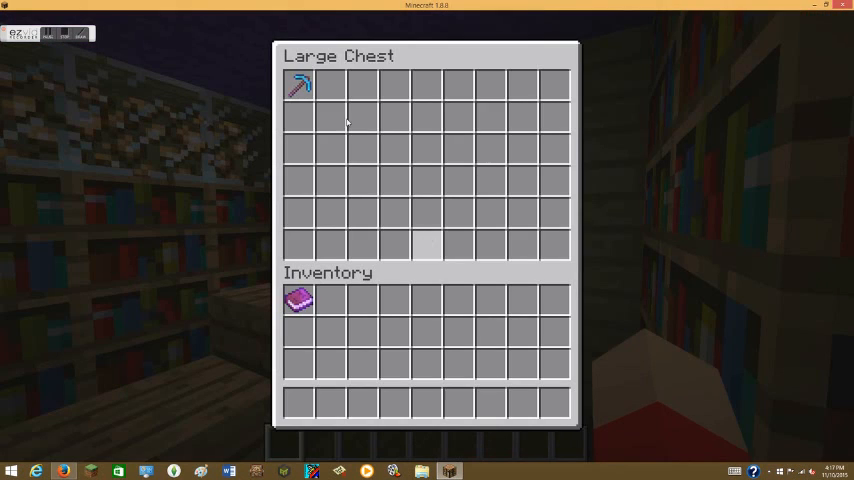
{"action": "mouse_move", "coordinate": [300, 84]}
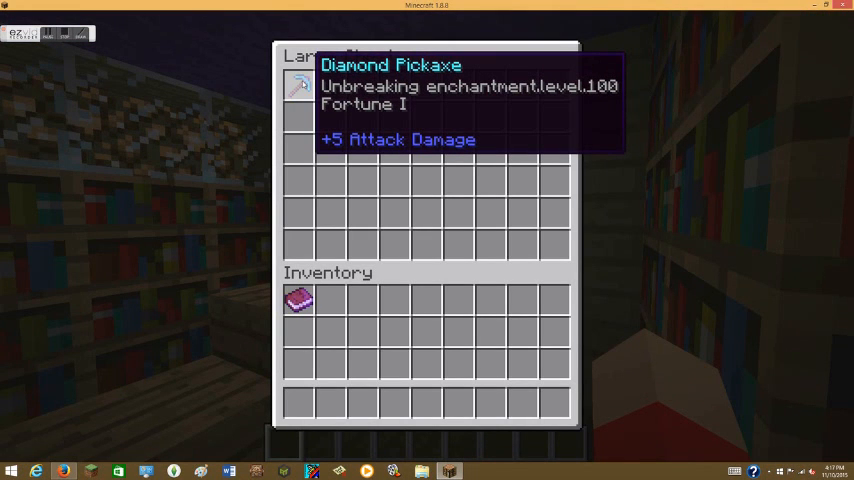
Close the chest holding the Unbreaking 100 diamond pickaxe.
{"action": "key", "text": "Escape"}
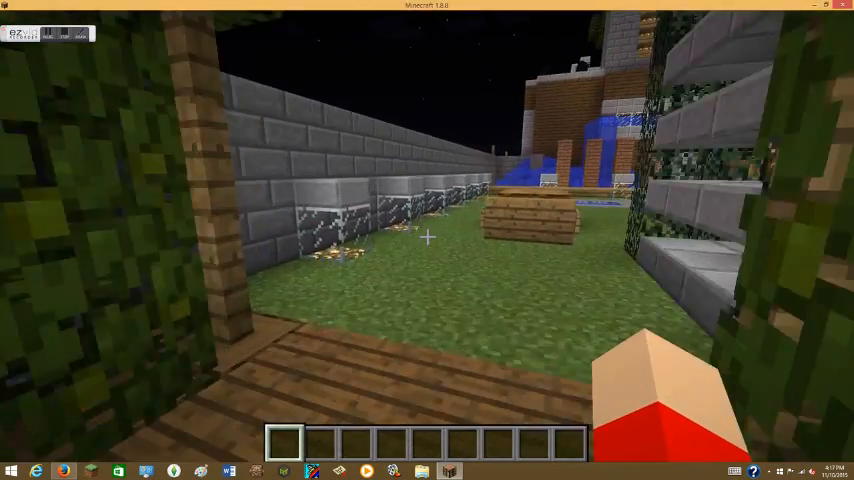
{"action": "mouse_move", "coordinate": [428, 240]}
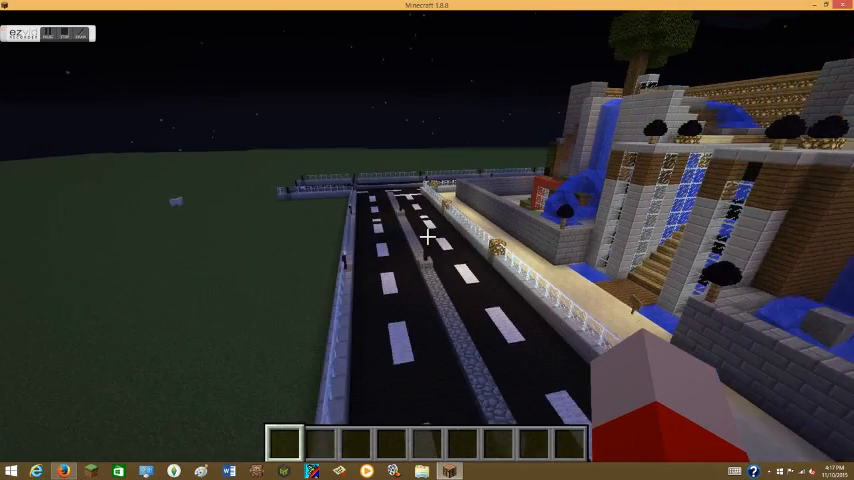
{"action": "mouse_move", "coordinate": [428, 236]}
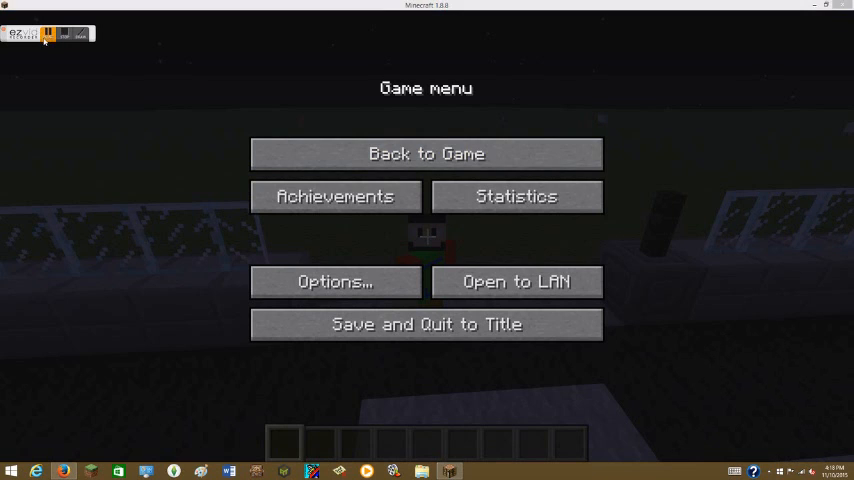
Resume the game and take out the map's info book.
{"action": "left_click", "coordinate": [426, 152]}
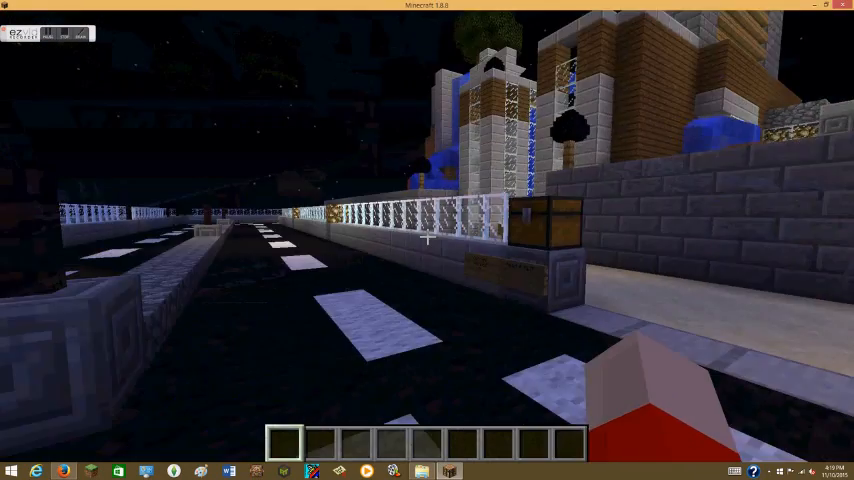
{"action": "key", "text": "e"}
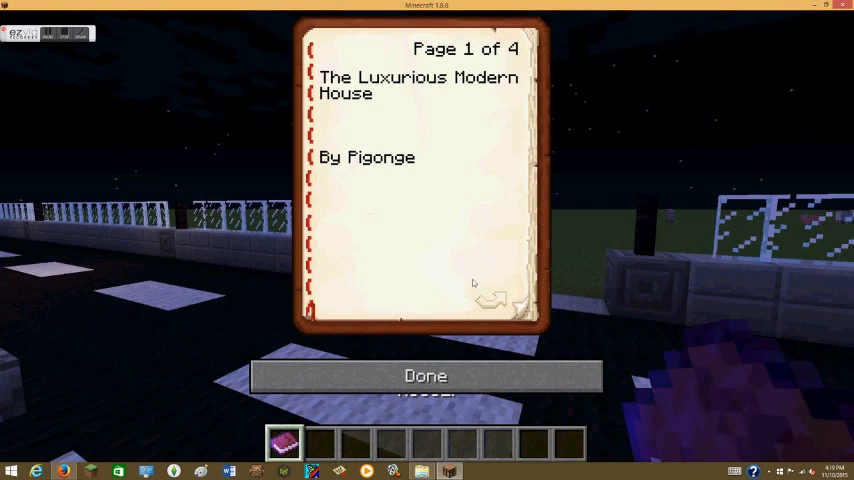
{"action": "mouse_move", "coordinate": [492, 300]}
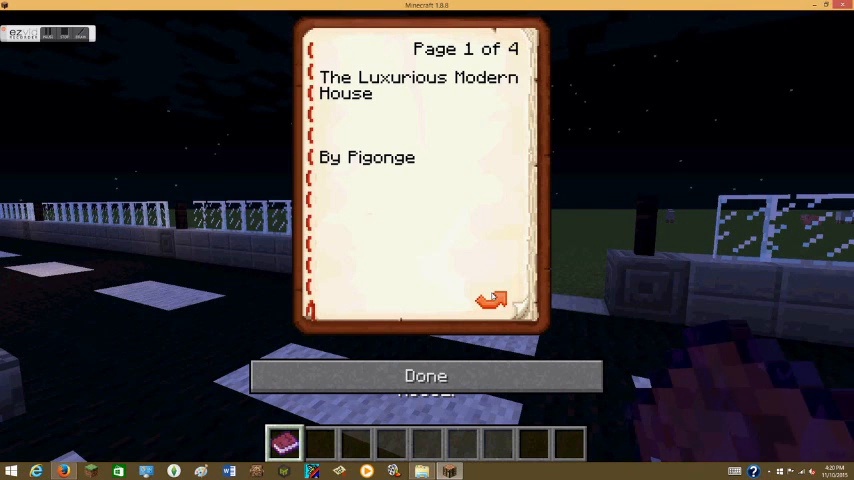
Read through the pages of The Luxurious Modern House book and close it.
{"action": "left_click", "coordinate": [490, 300]}
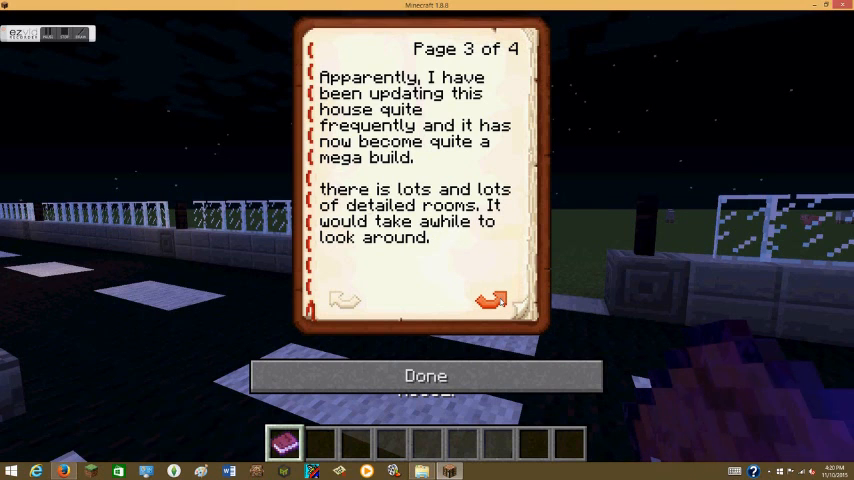
{"action": "left_click", "coordinate": [490, 300]}
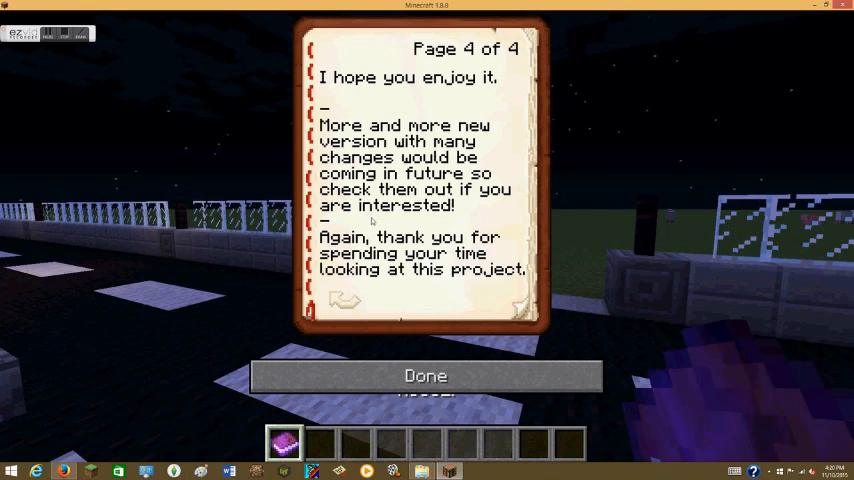
{"action": "mouse_move", "coordinate": [388, 224]}
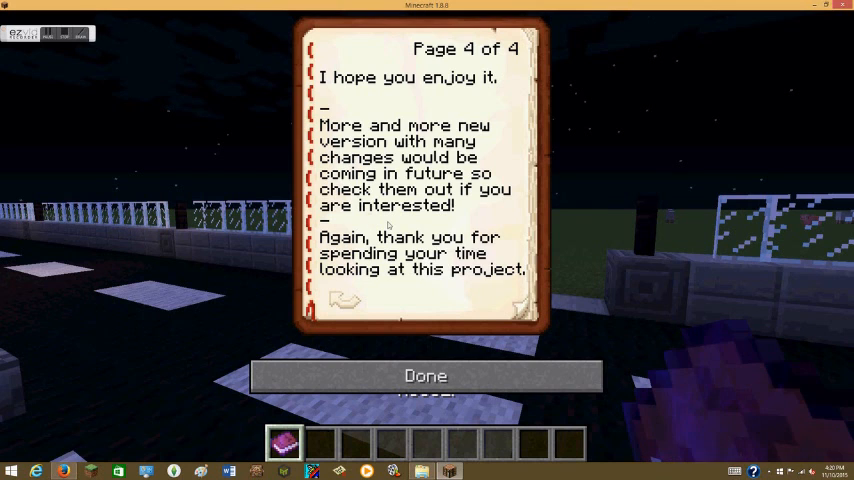
{"action": "mouse_move", "coordinate": [474, 356]}
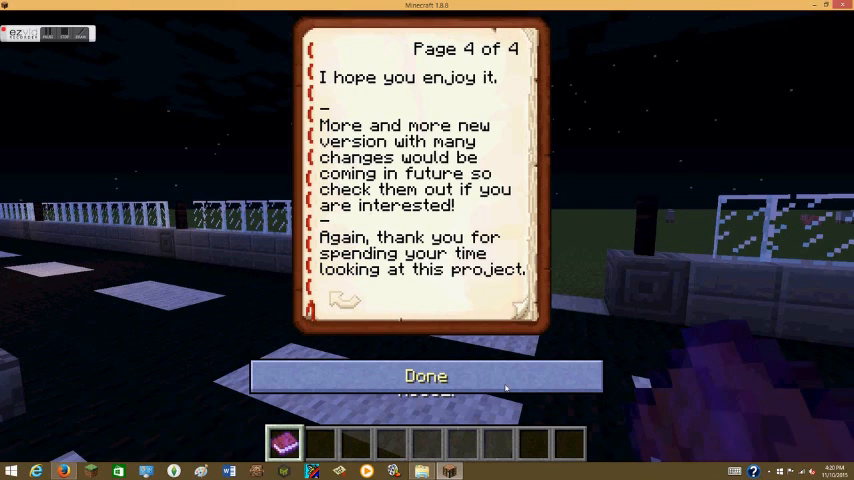
{"action": "left_click", "coordinate": [426, 376]}
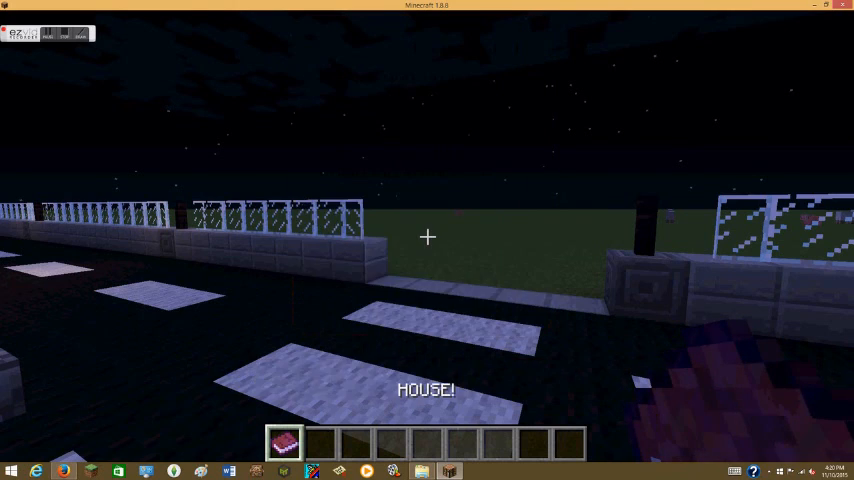
Look through the creative inventory and put the info book away.
{"action": "key", "text": "e"}
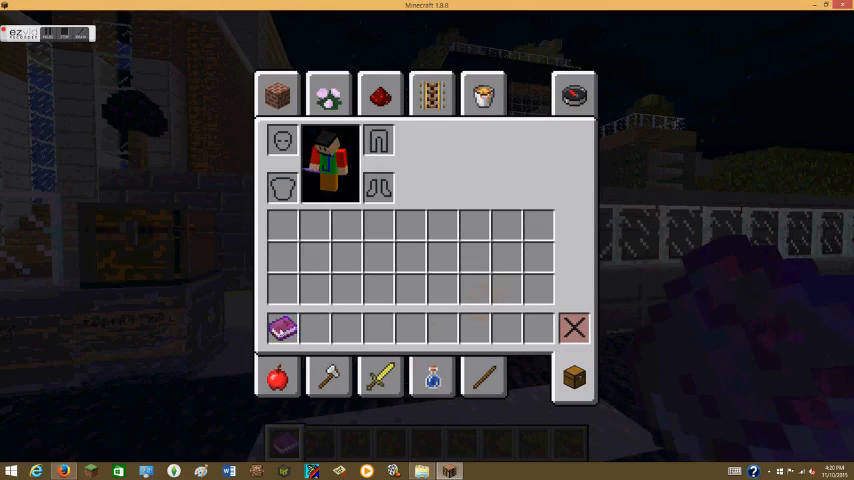
{"action": "key", "text": "Escape"}
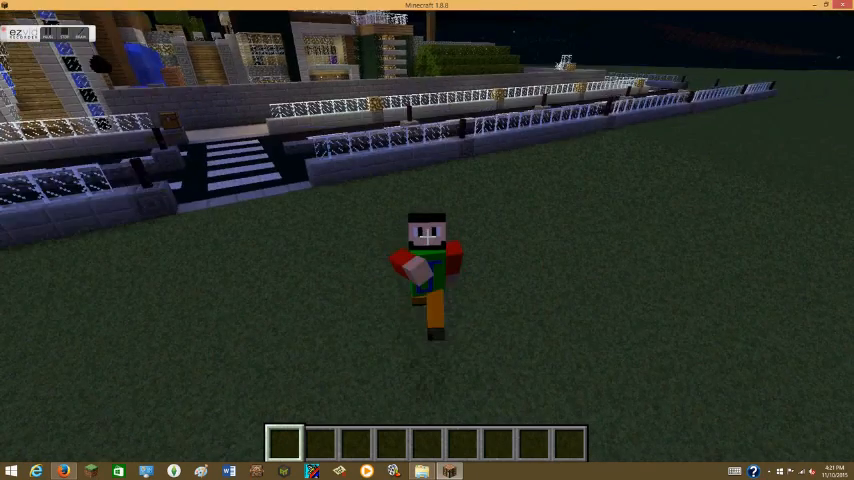
{"action": "mouse_move", "coordinate": [428, 240]}
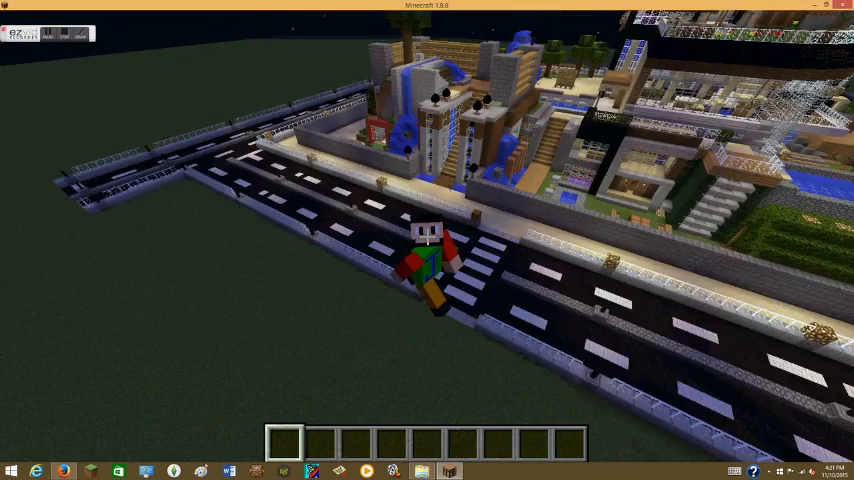